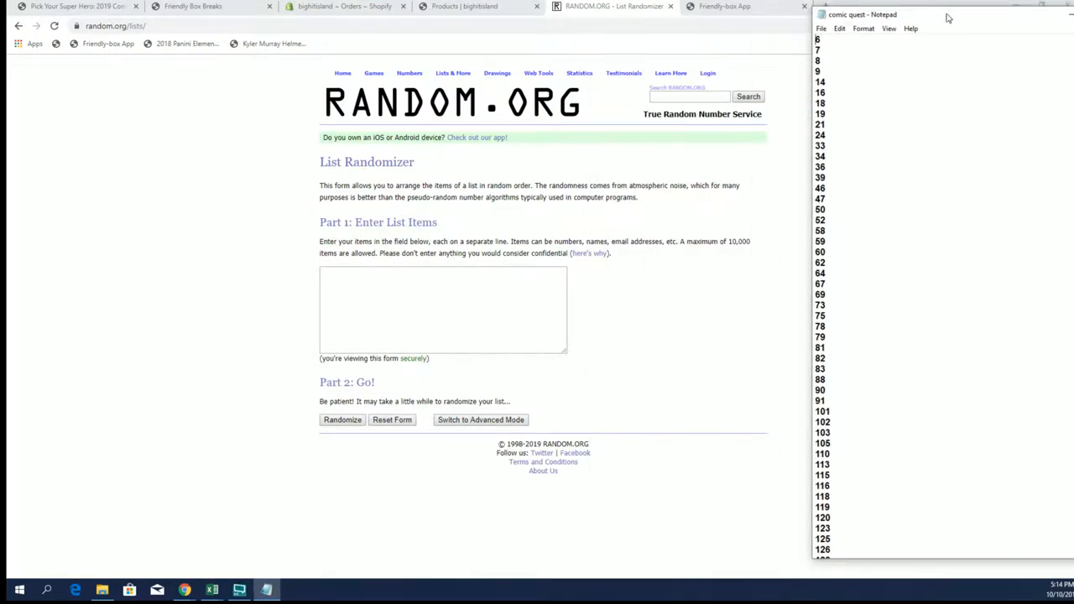
- Randomize the pasted comic quest number list, then shuffle again until it reads randomized 7 times
scroll(down, 3)
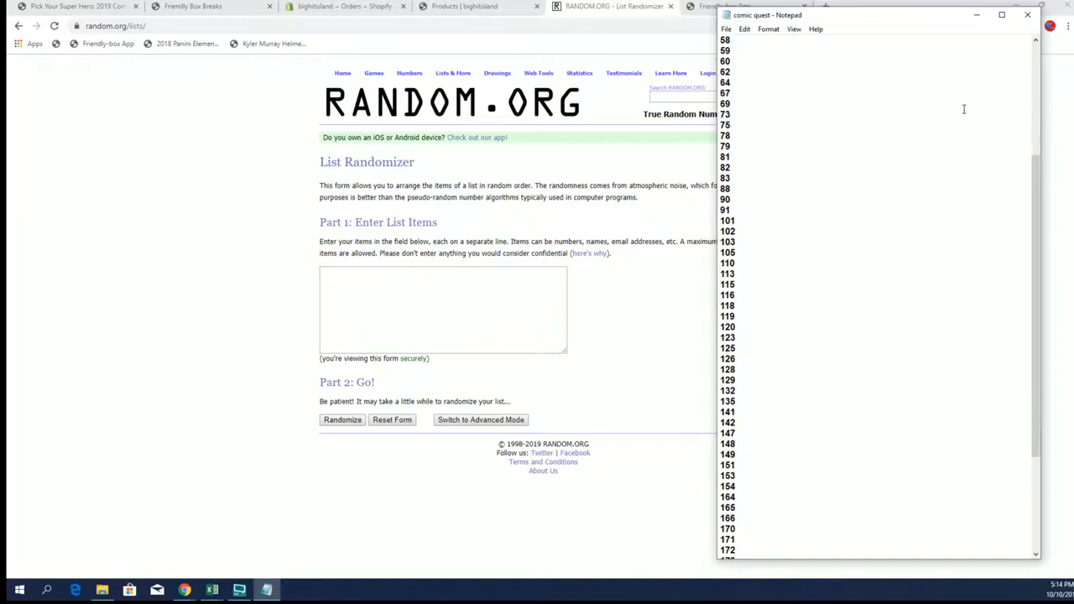
scroll(up, 3)
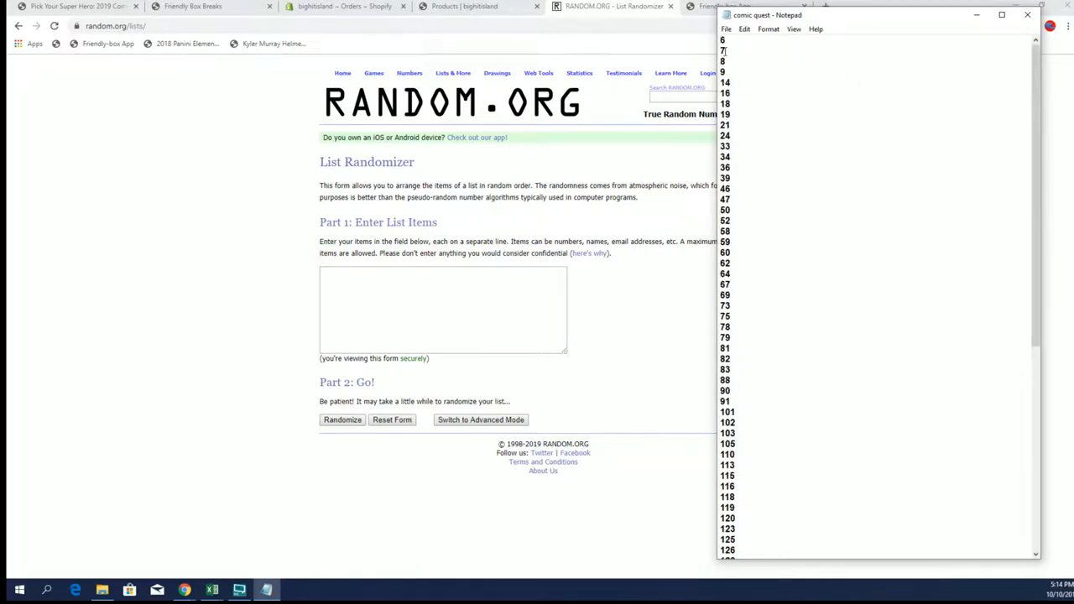
scroll(down, 3)
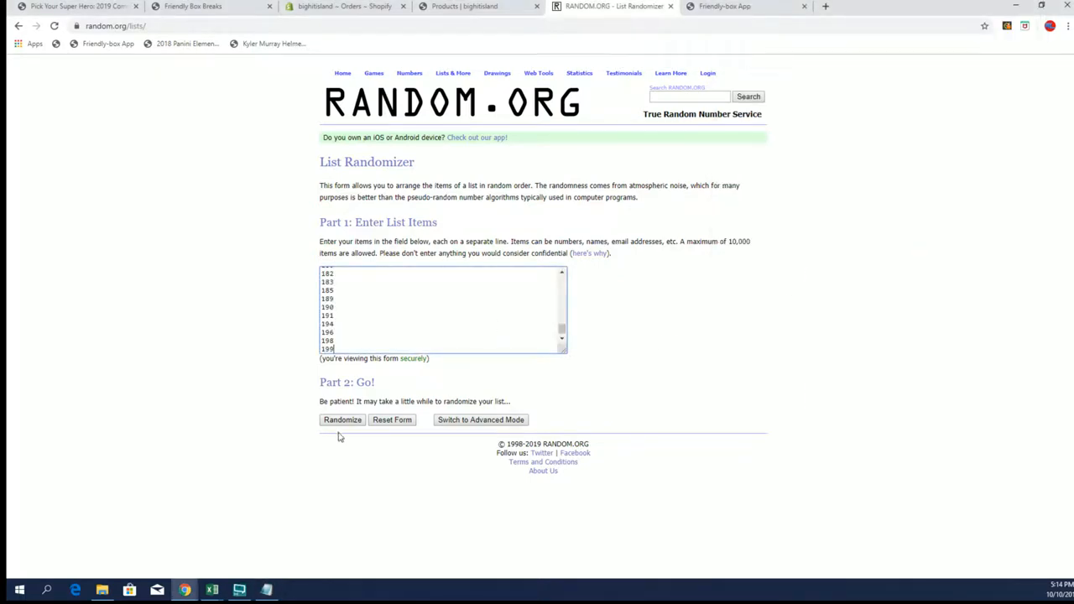
click(342, 419)
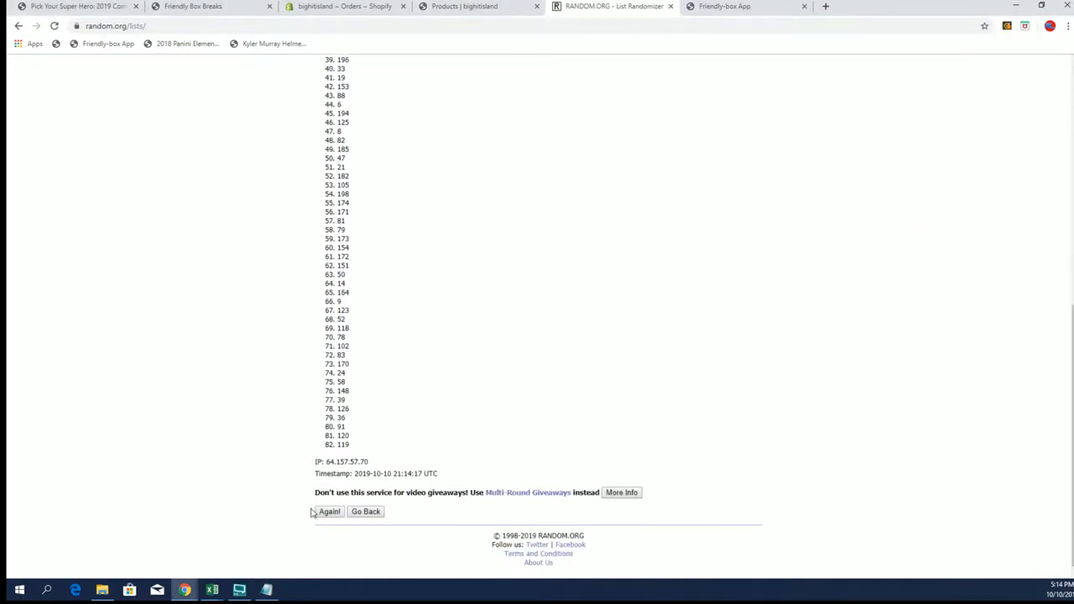
click(329, 512)
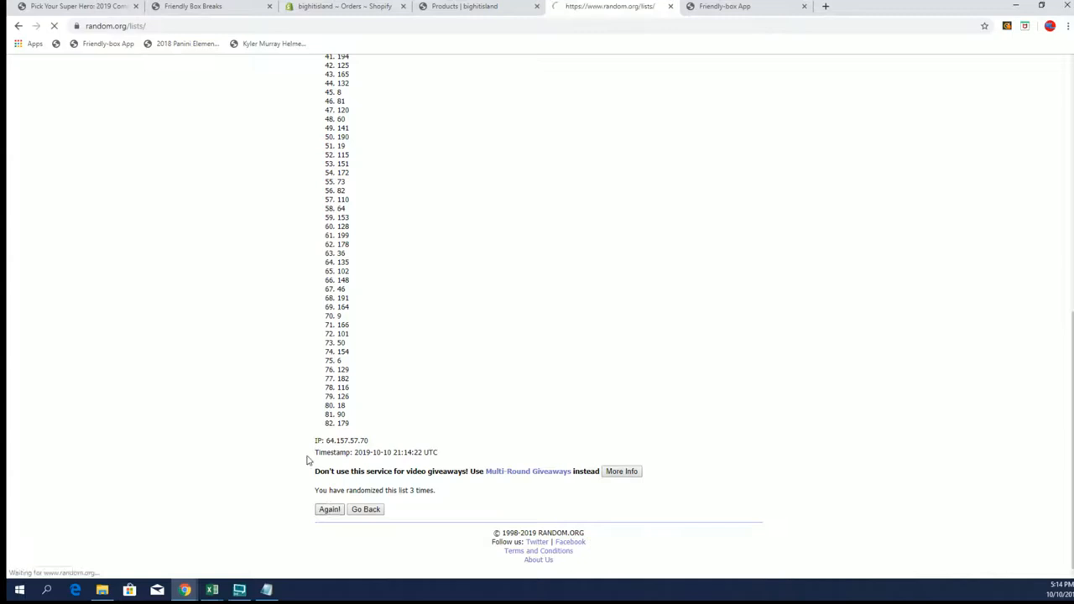
click(329, 510)
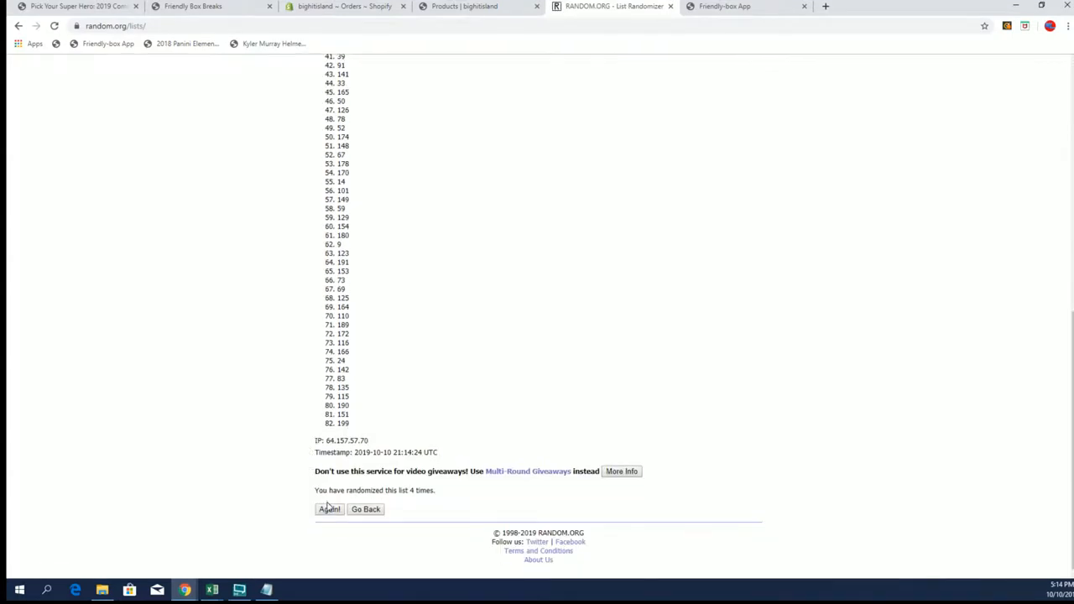
click(329, 509)
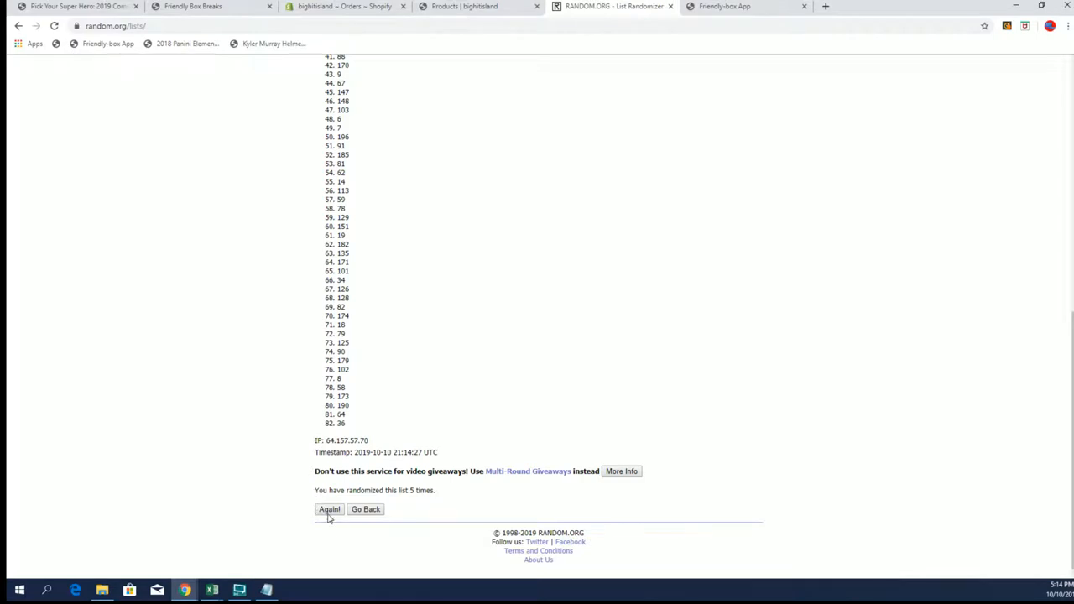
click(329, 510)
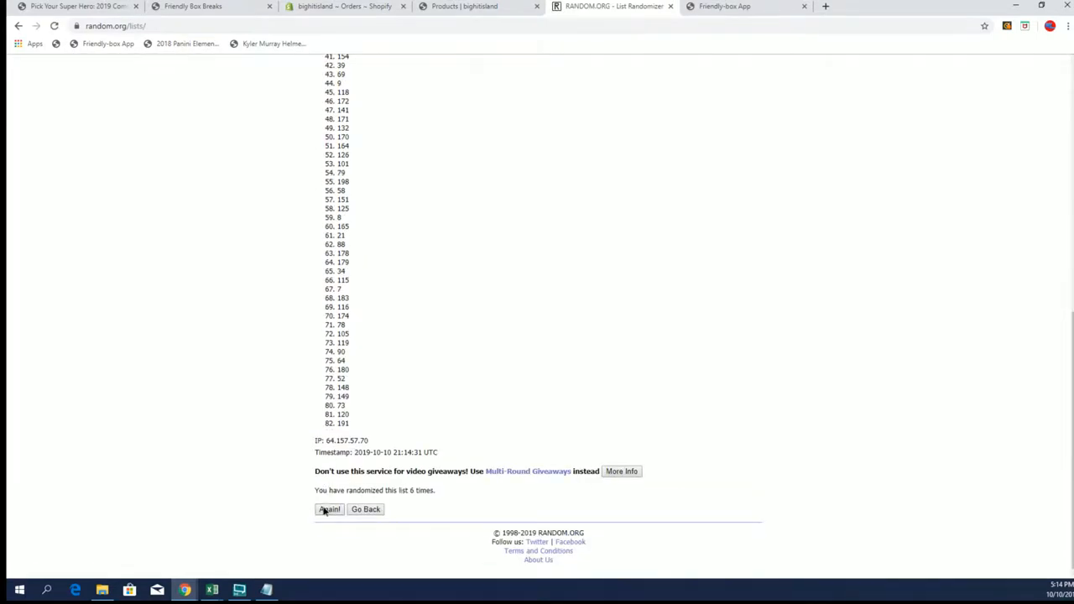
click(328, 509)
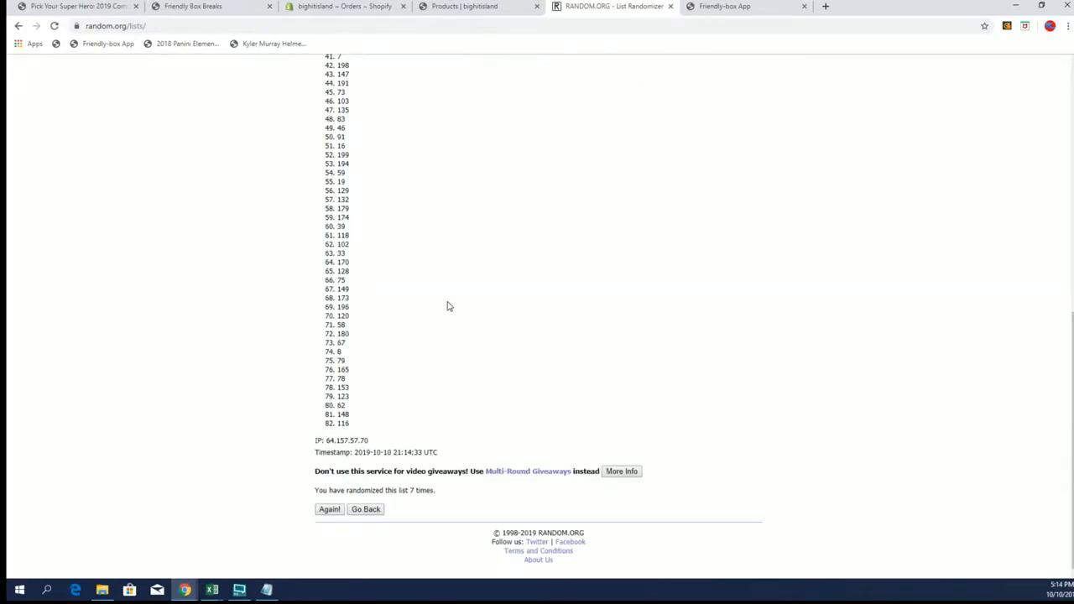
scroll(up, 3)
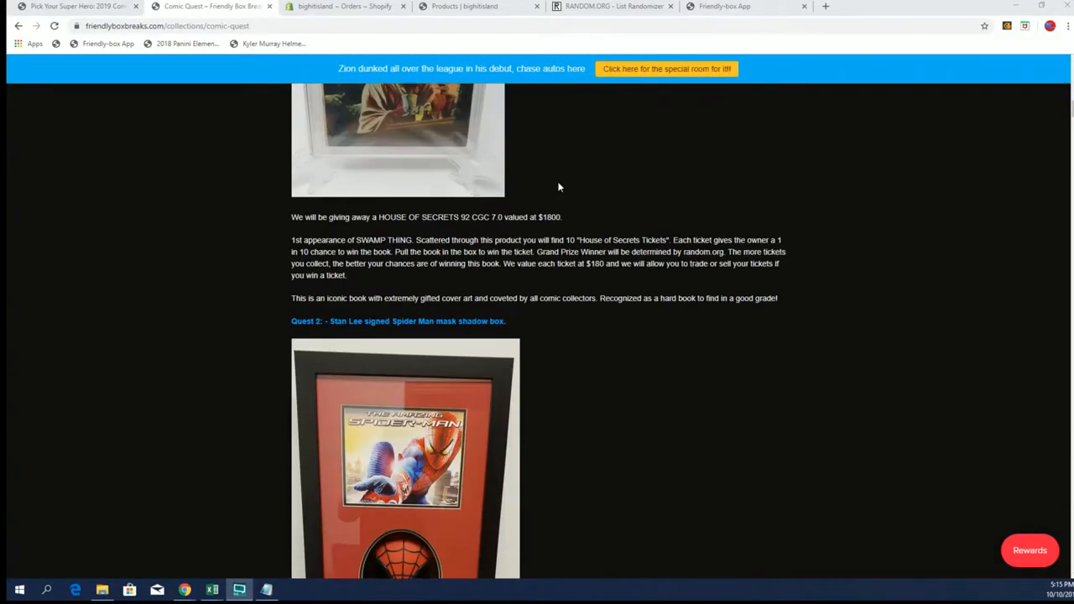
scroll(down, 3)
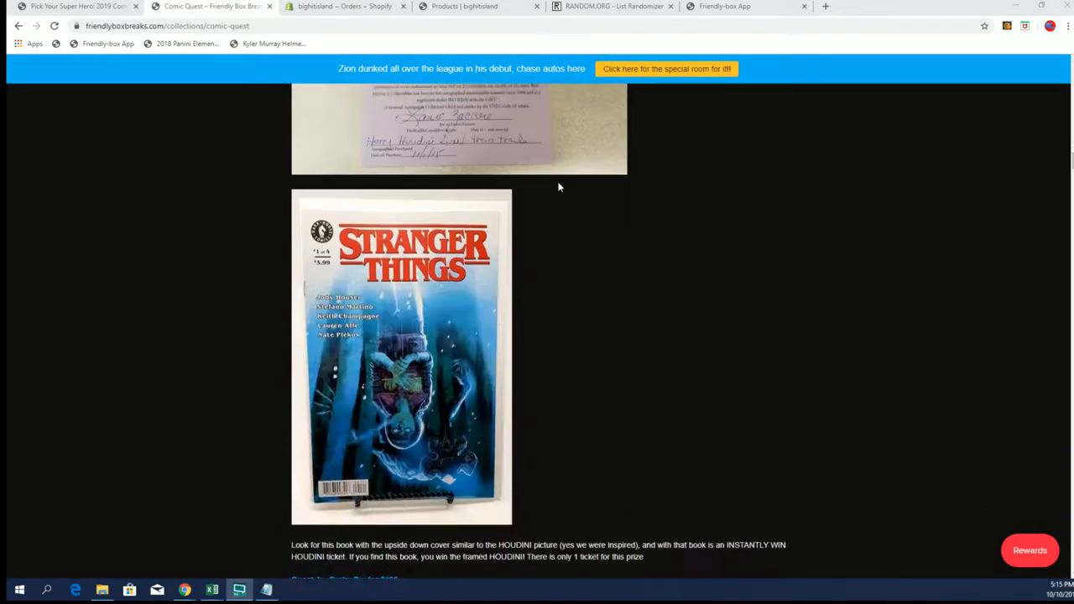
scroll(down, 3)
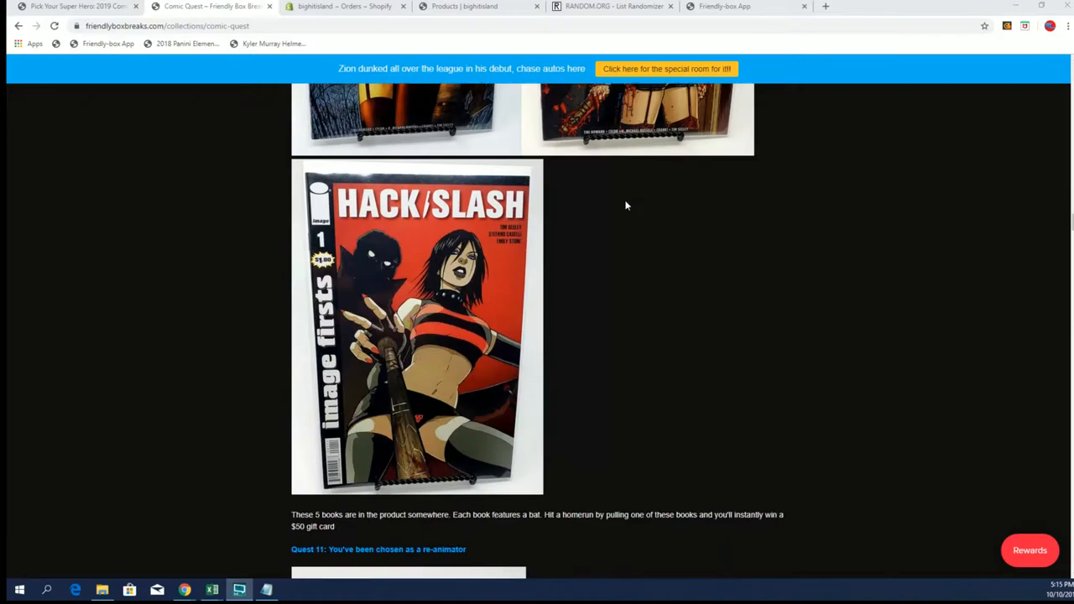
scroll(down, 3)
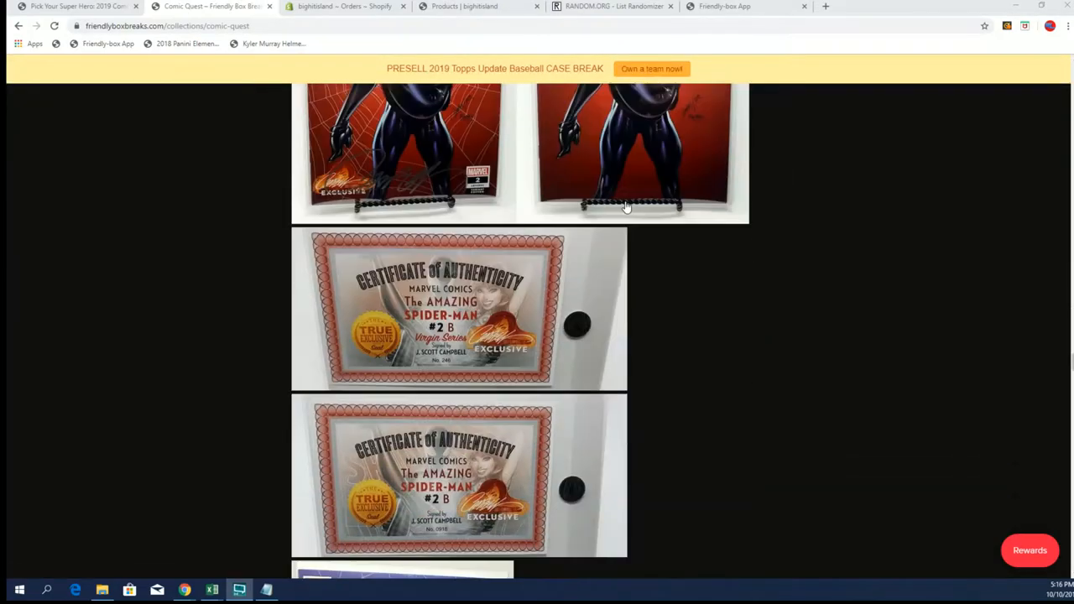
scroll(down, 3)
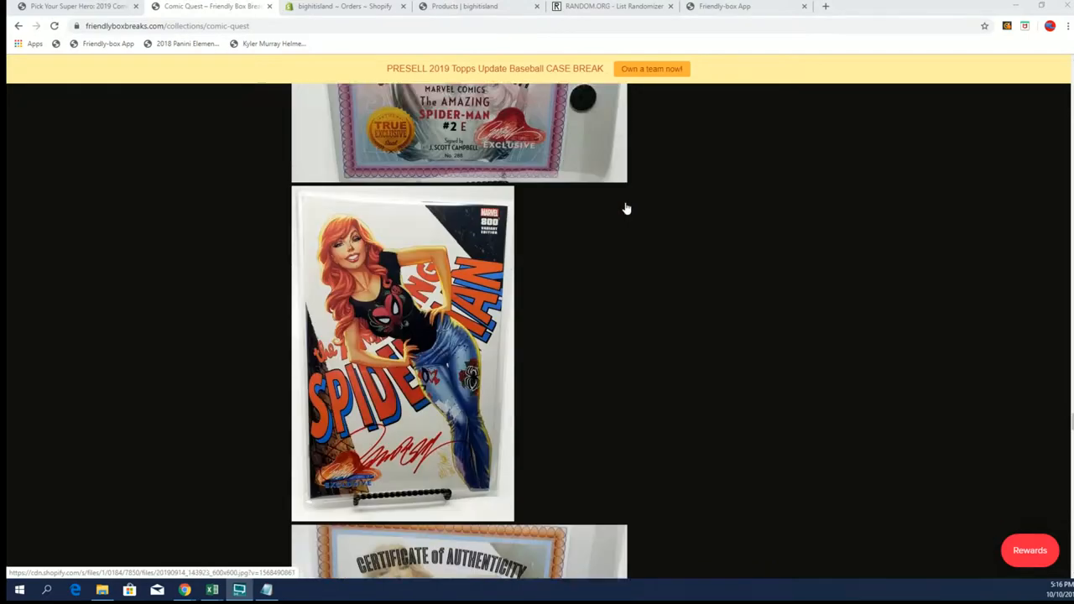
scroll(down, 3)
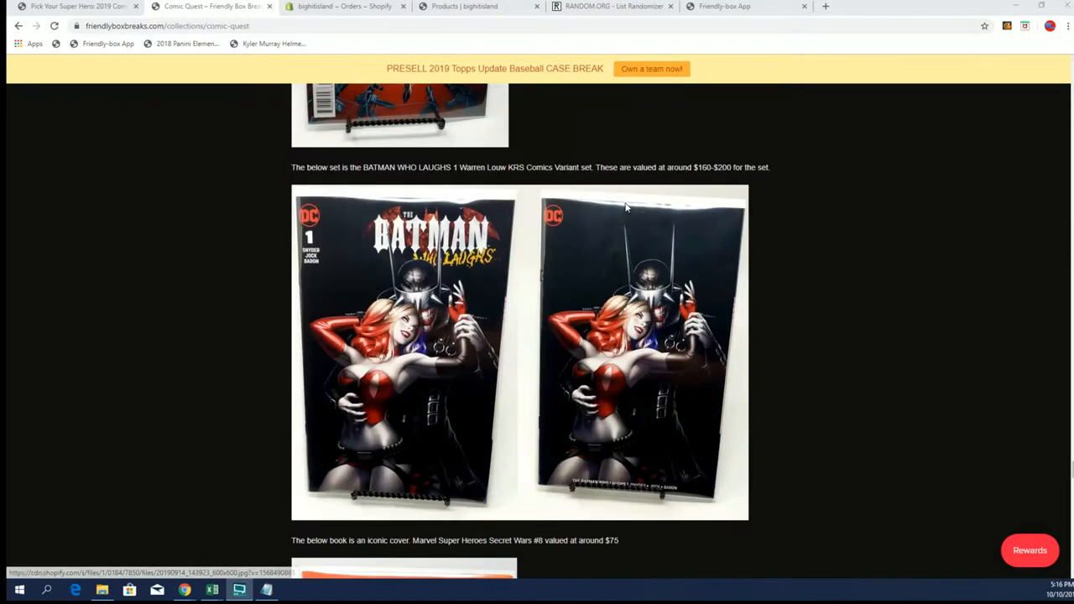
scroll(down, 3)
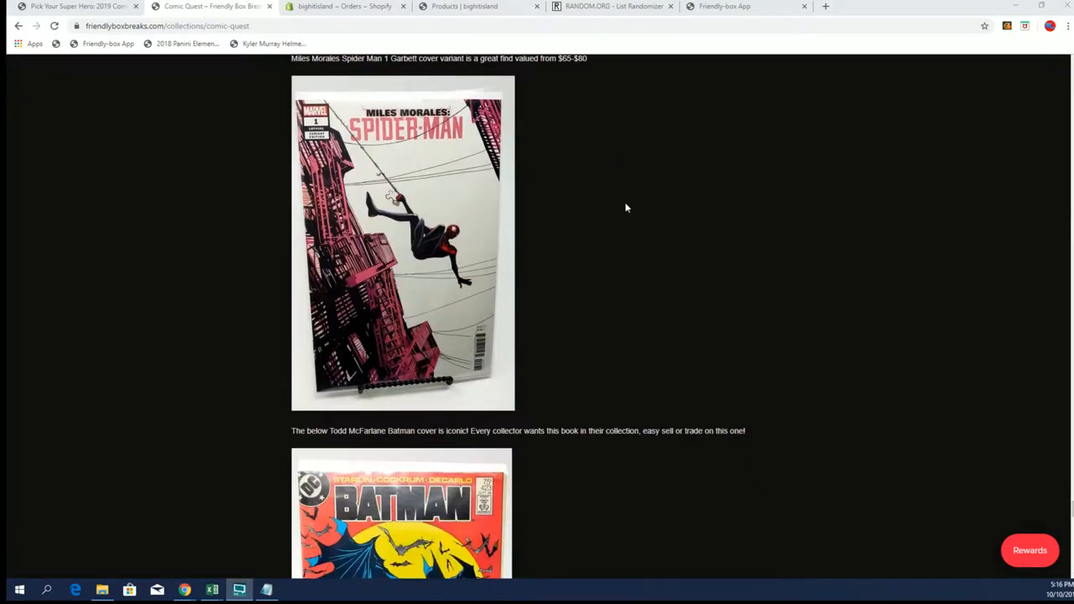
scroll(down, 3)
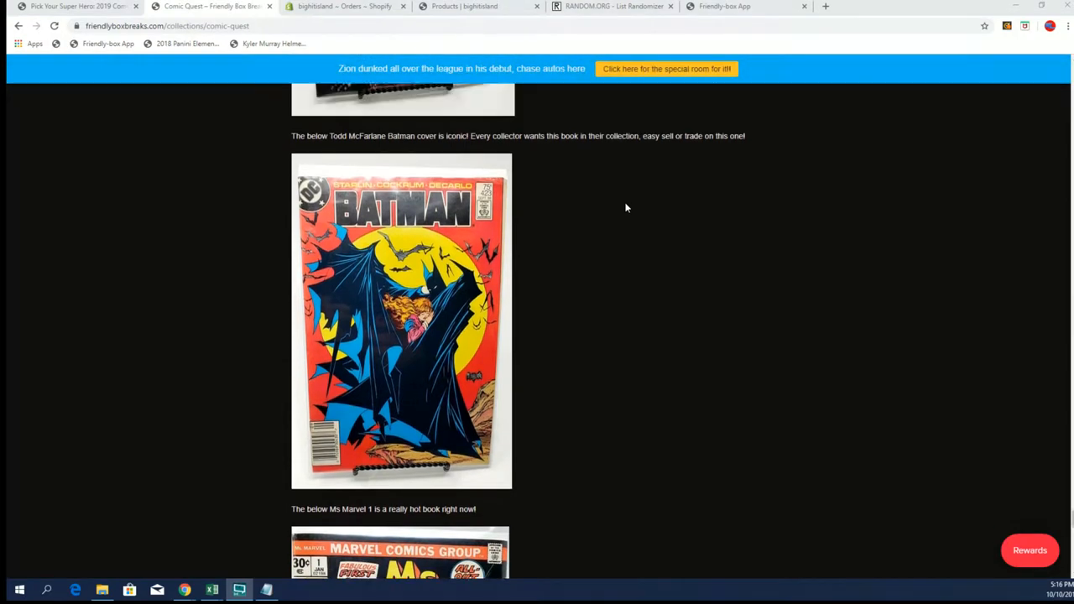
scroll(down, 3)
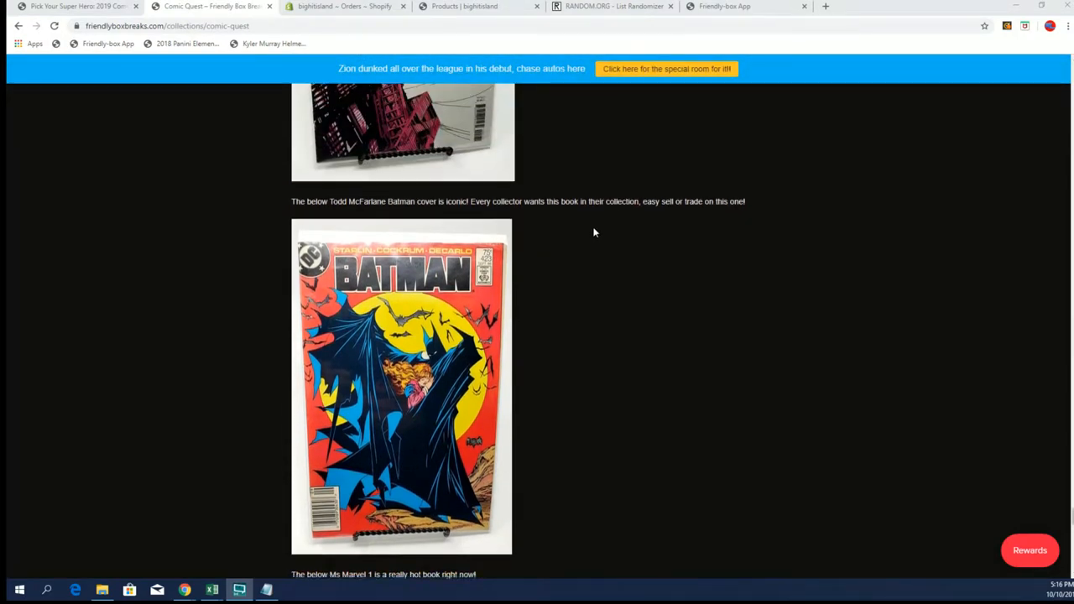
scroll(down, 3)
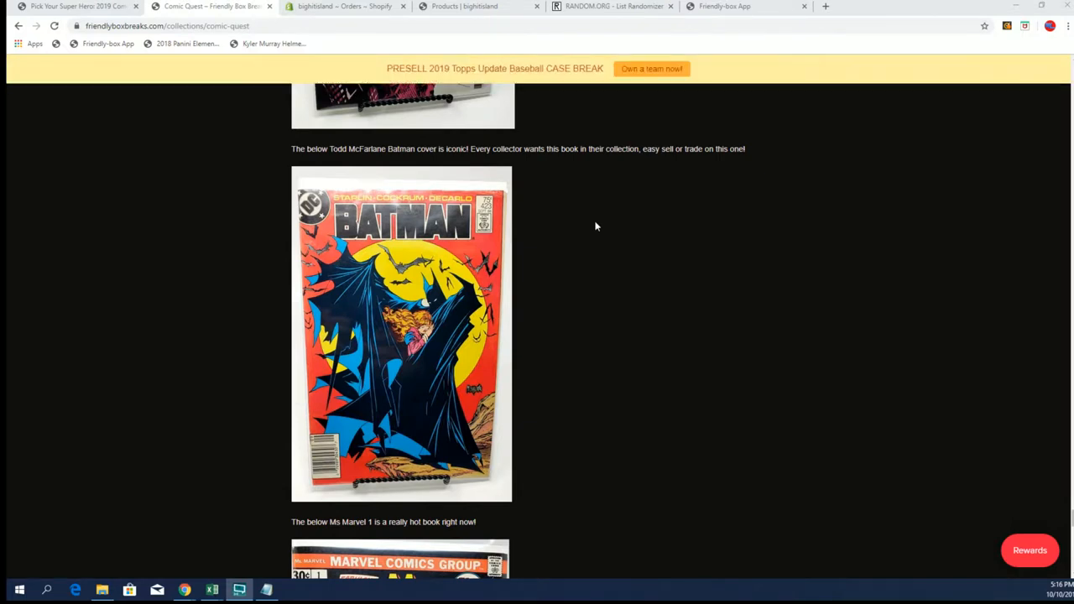
scroll(down, 3)
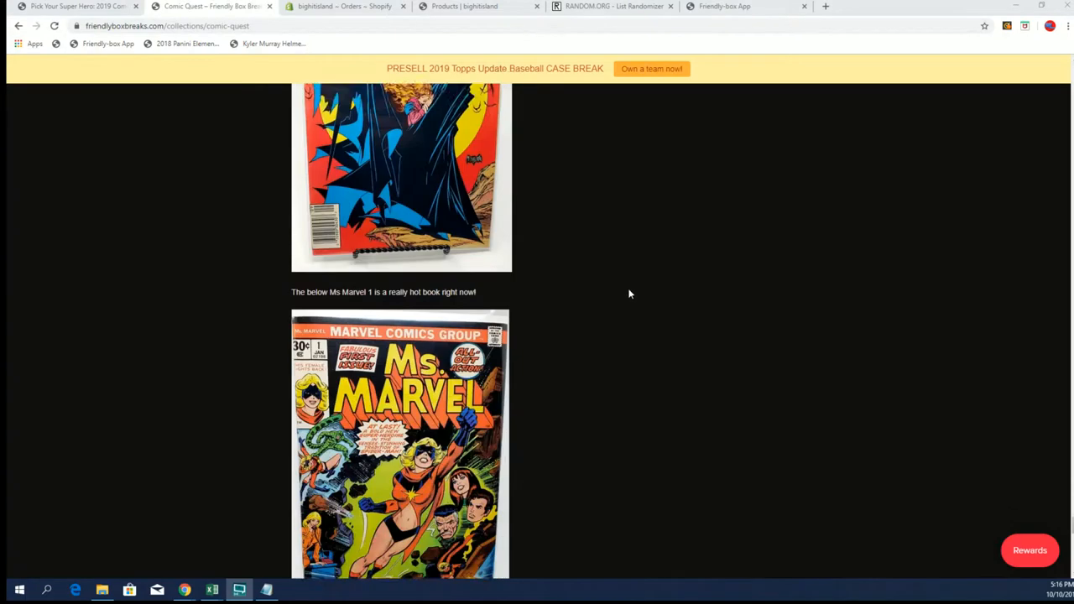
scroll(up, 3)
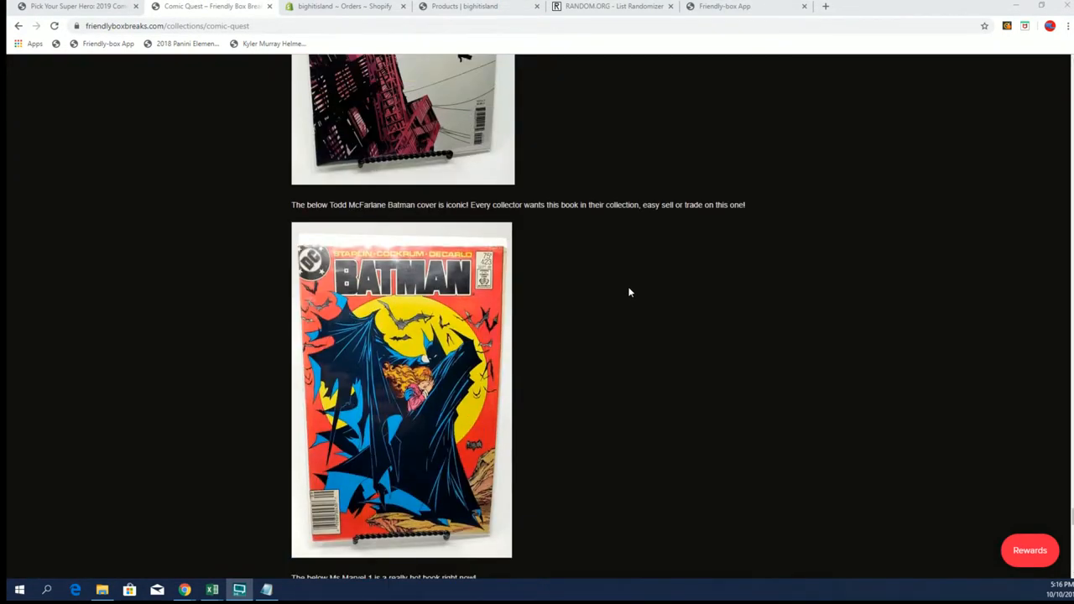
scroll(up, 3)
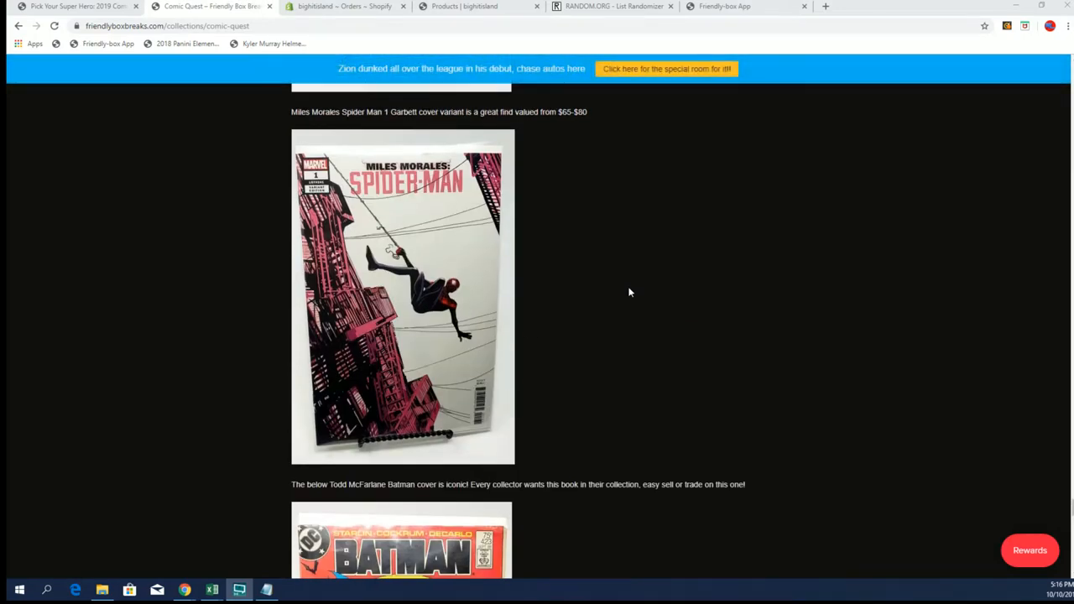
scroll(down, 3)
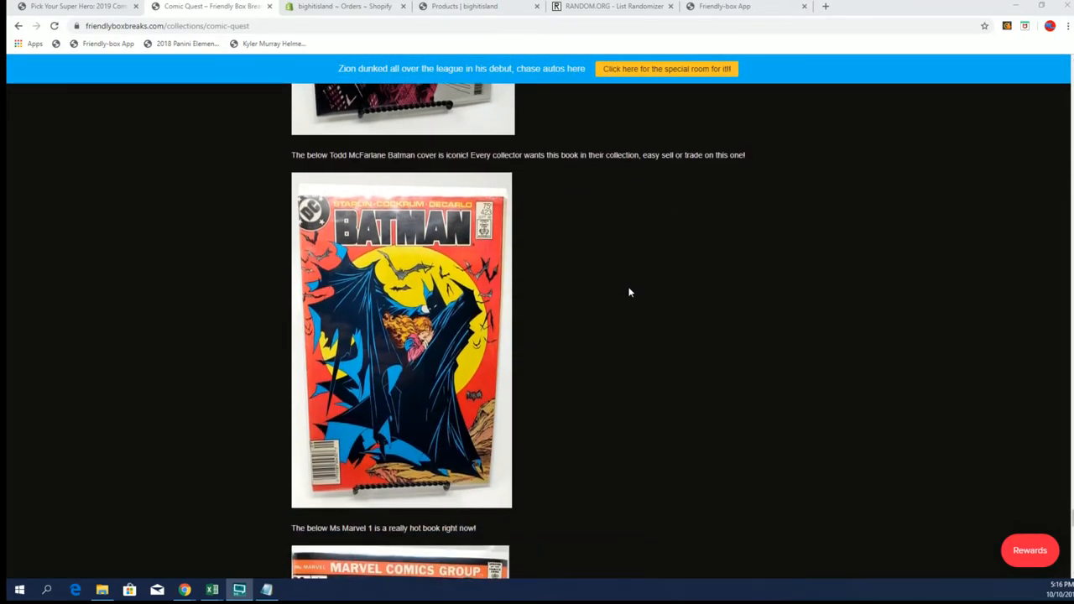
scroll(down, 3)
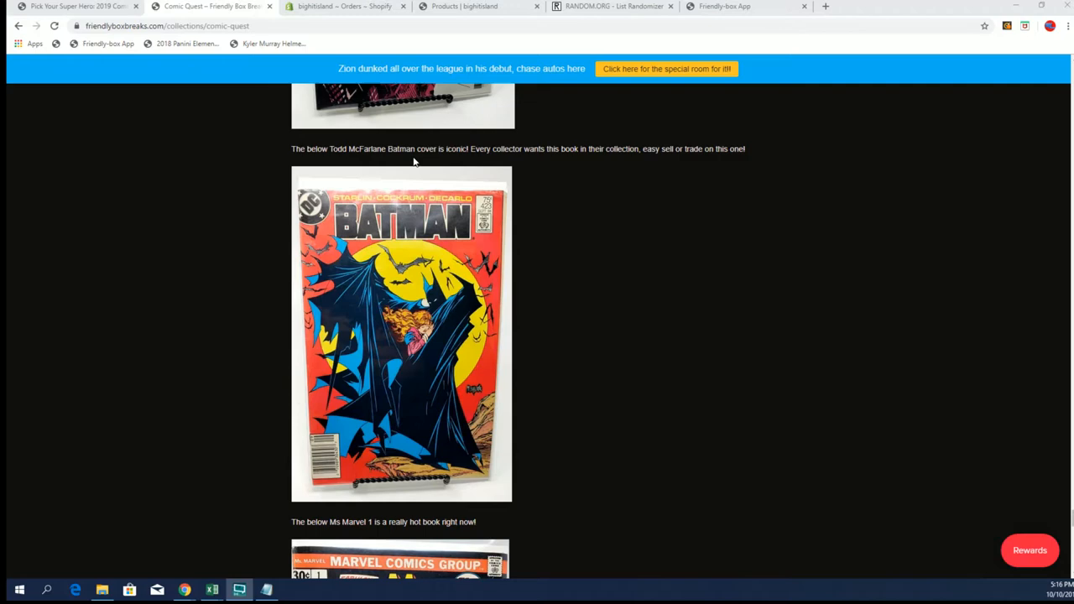
scroll(down, 3)
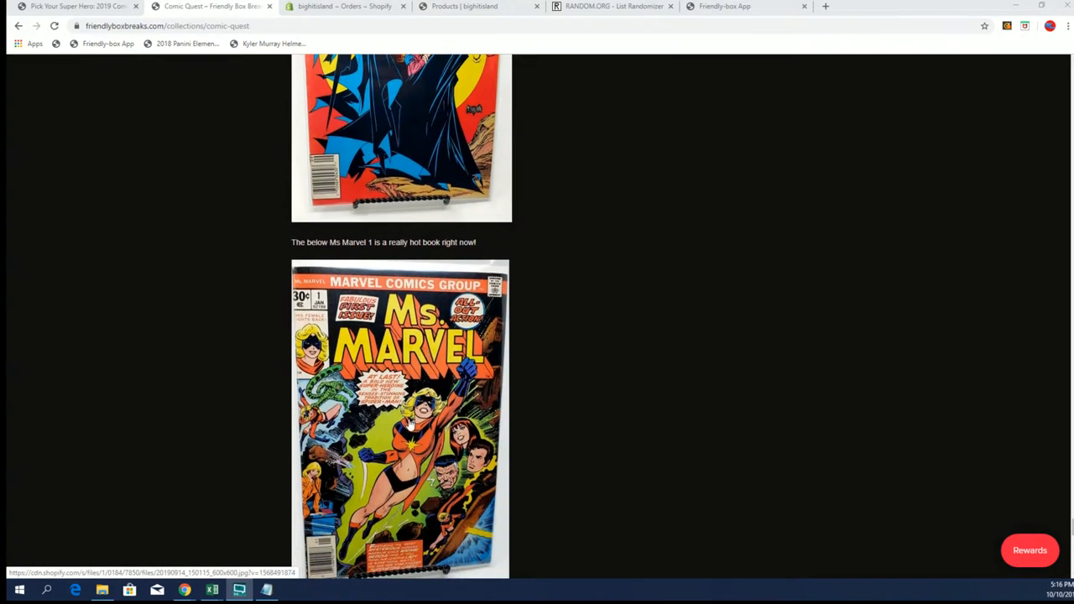
scroll(up, 3)
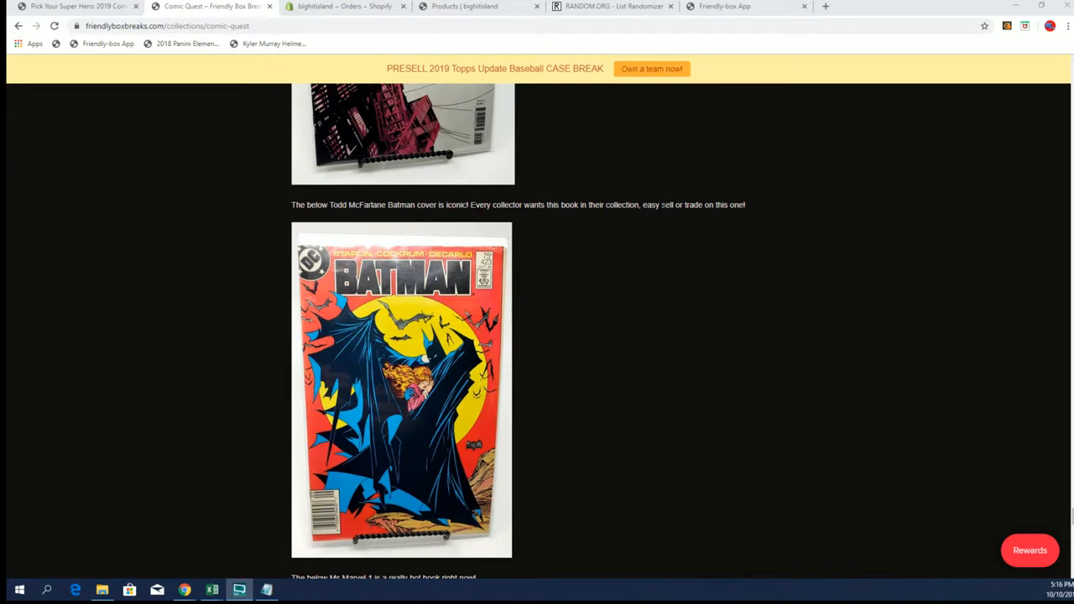
mouse_move(396, 411)
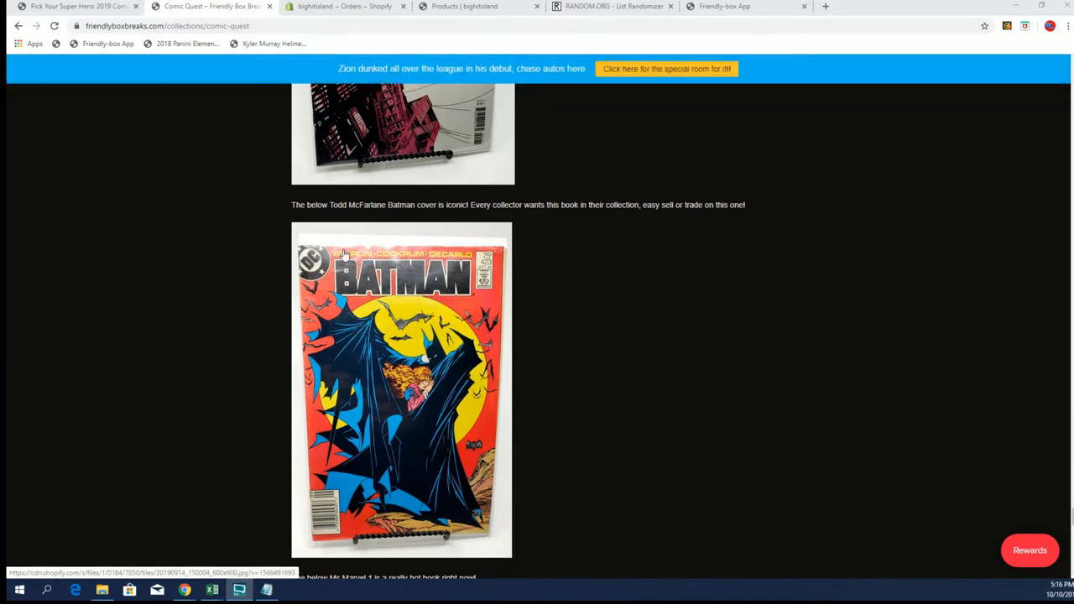
scroll(down, 3)
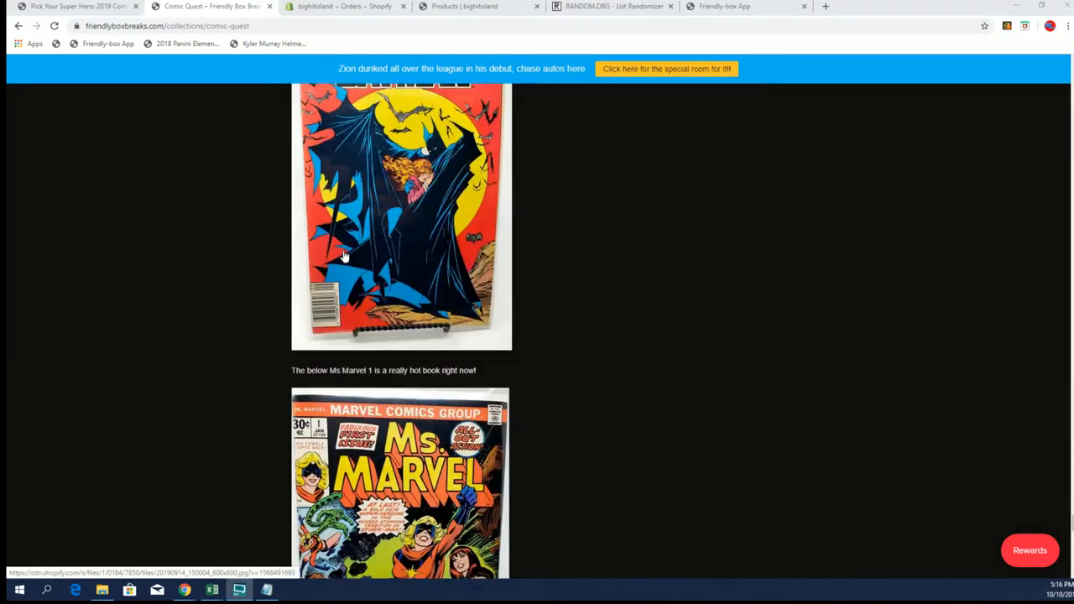